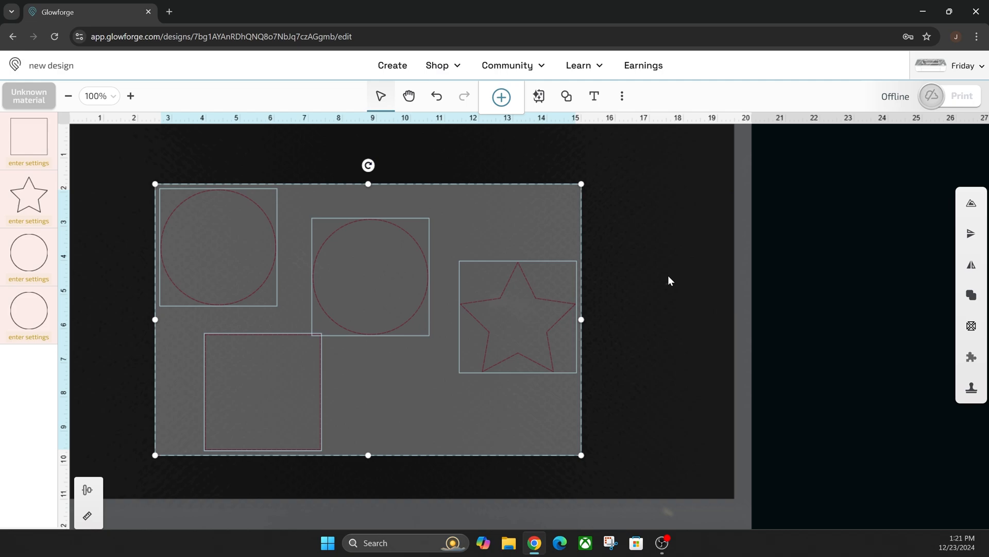
pyautogui.moveTo(708, 270)
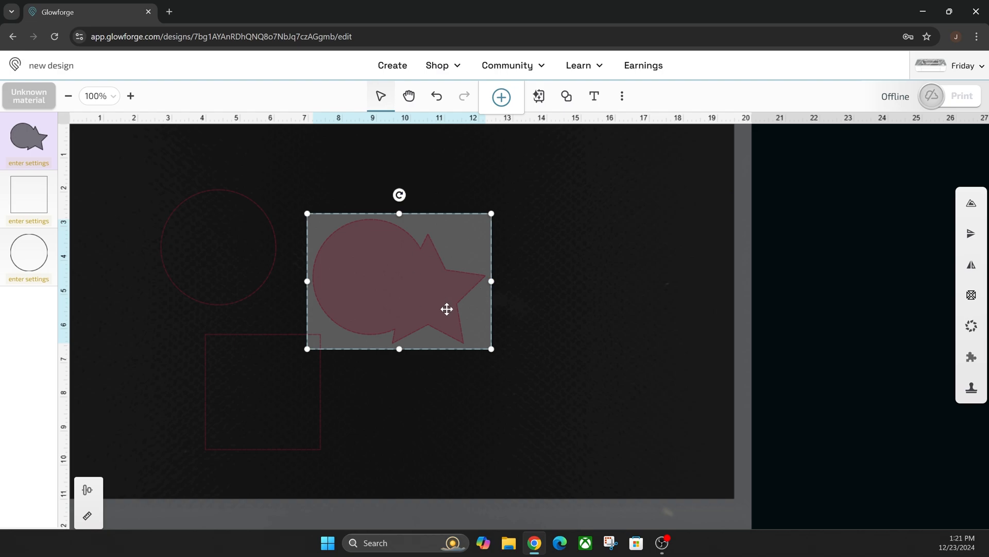
pyautogui.moveTo(380, 276)
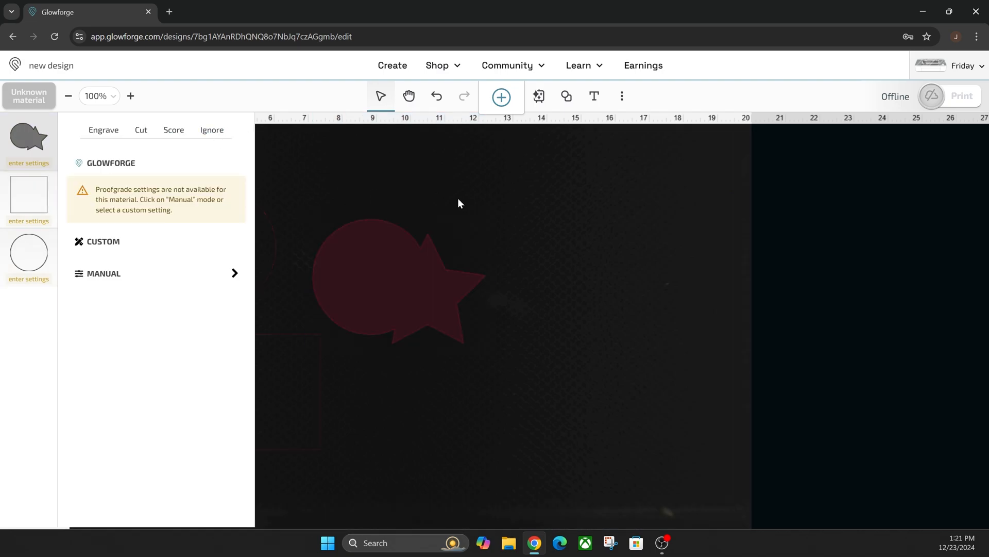
# Close the settings and move the joined star-and-circle shape up beside the remaining circle.
pyautogui.click(410, 277)
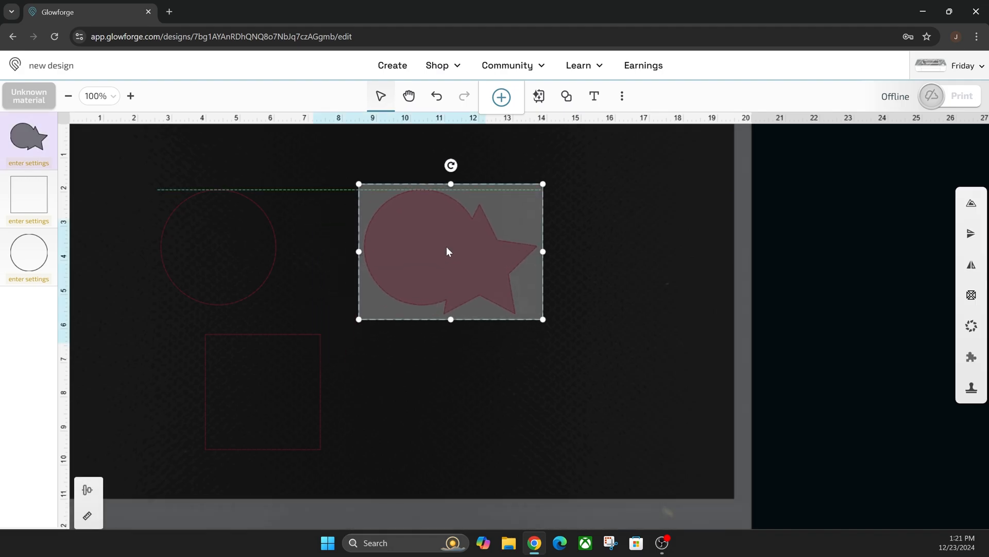
pyautogui.moveTo(450, 251); pyautogui.dragTo(383, 234)
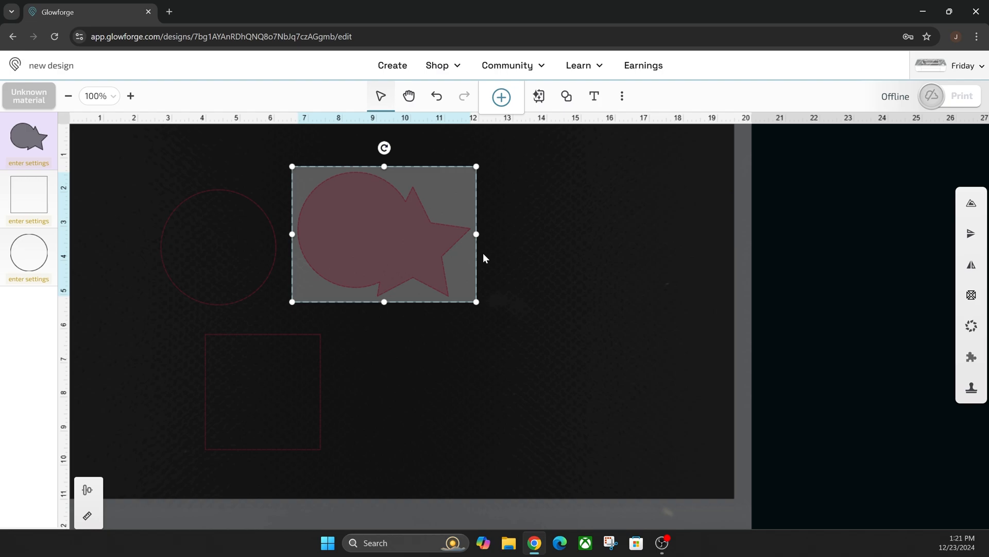
pyautogui.moveTo(707, 299)
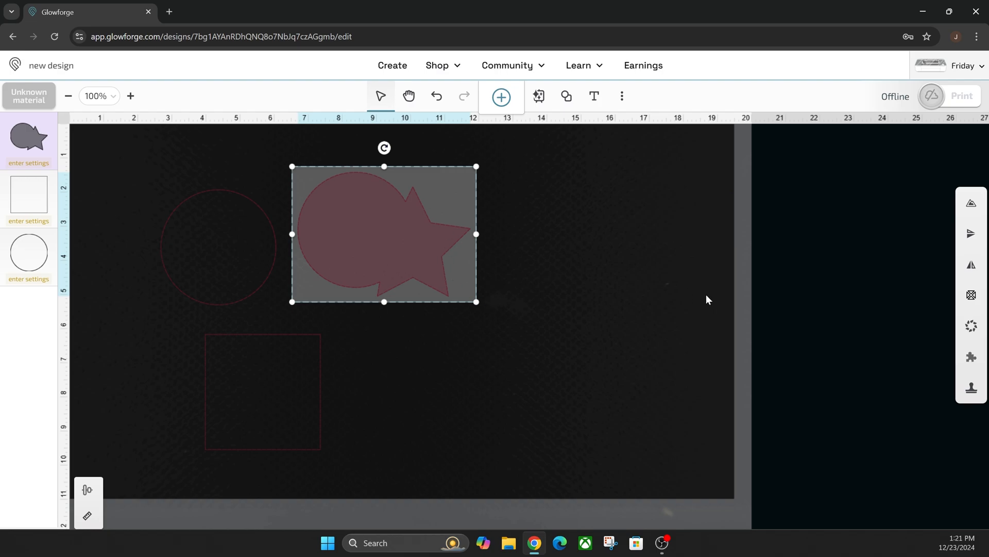
pyautogui.moveTo(951, 318)
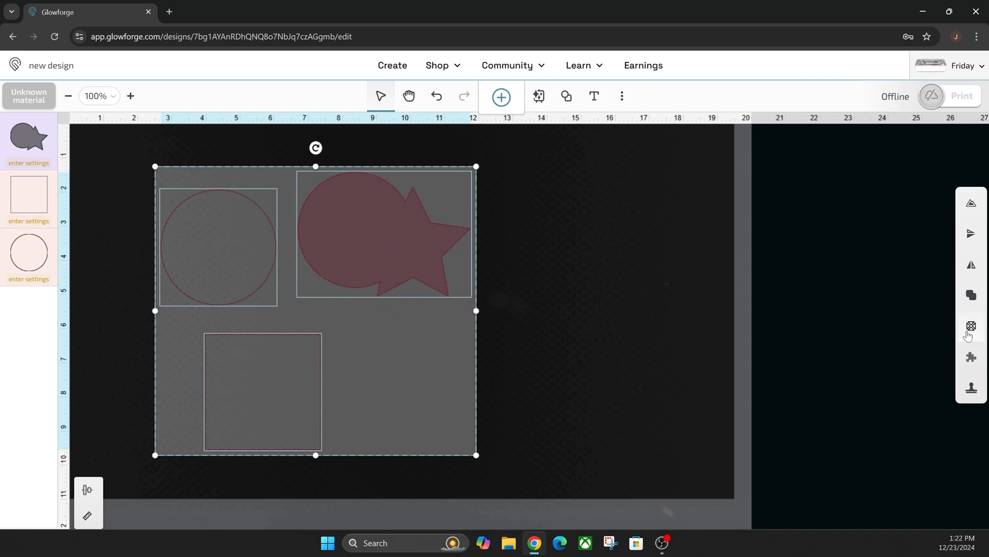
pyautogui.moveTo(972, 326)
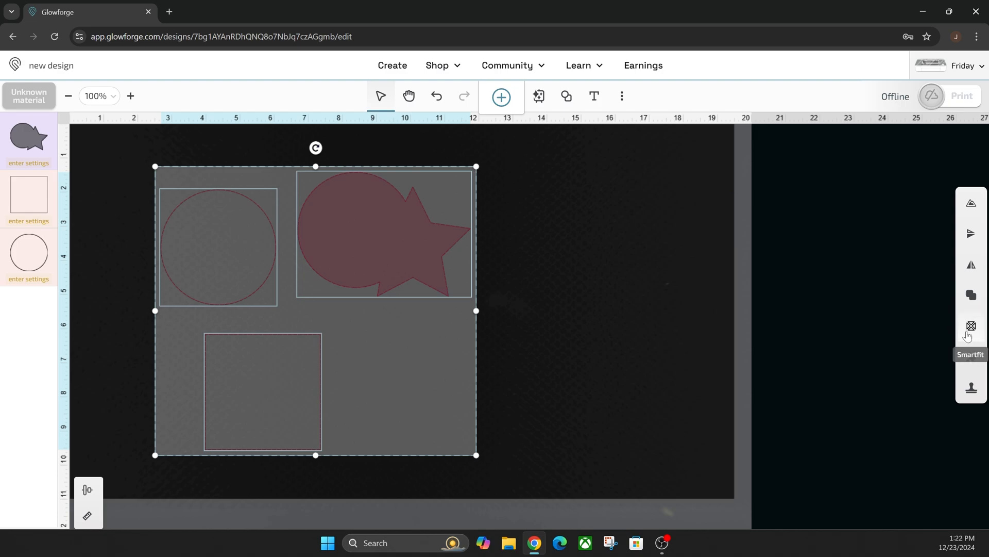
# Smart Fit all shapes into the top-left corner, then bring up the Add Artwork catalog.
pyautogui.click(971, 325)
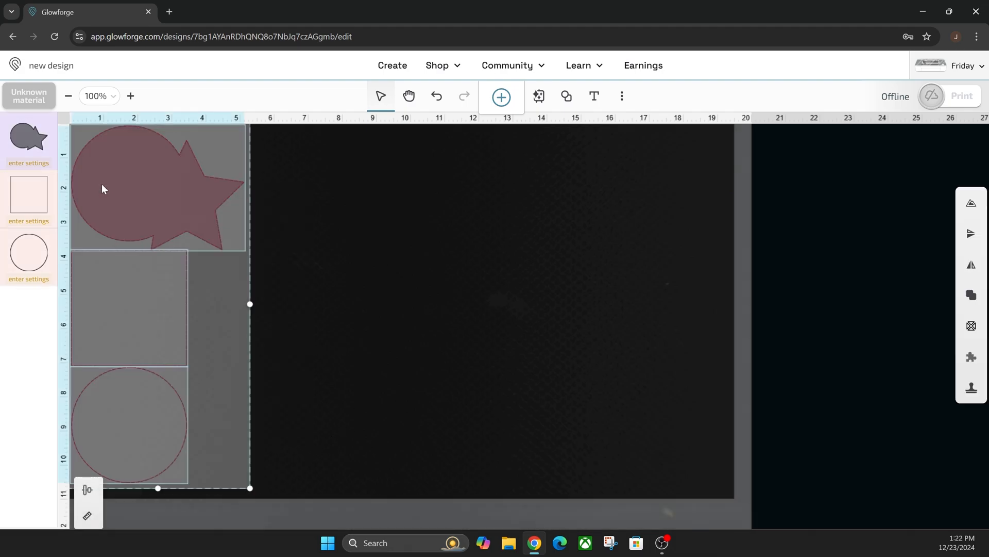
pyautogui.click(500, 96)
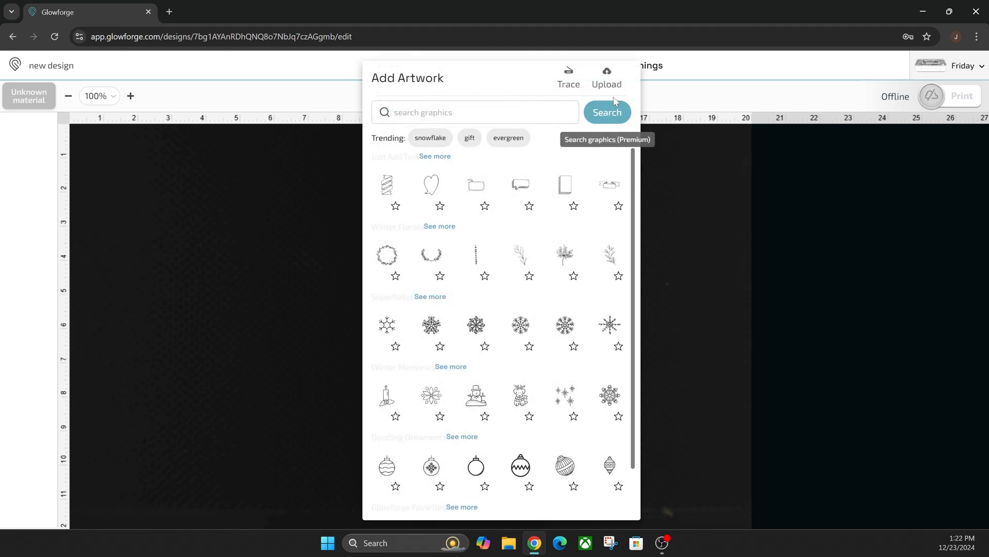
# Upload the 'Cents-less the game' file so its box parts, dice and lettering land on the bed.
pyautogui.click(604, 75)
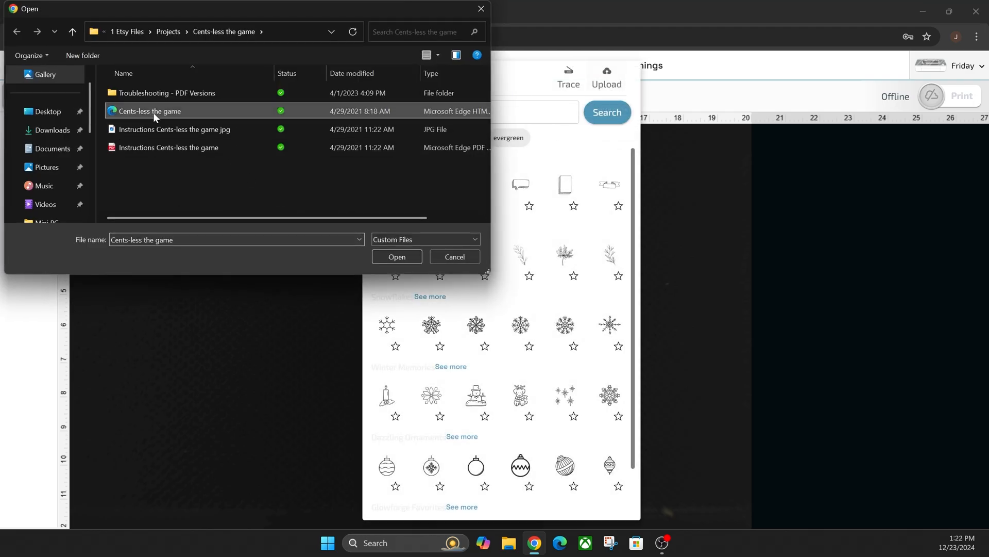
pyautogui.click(397, 258)
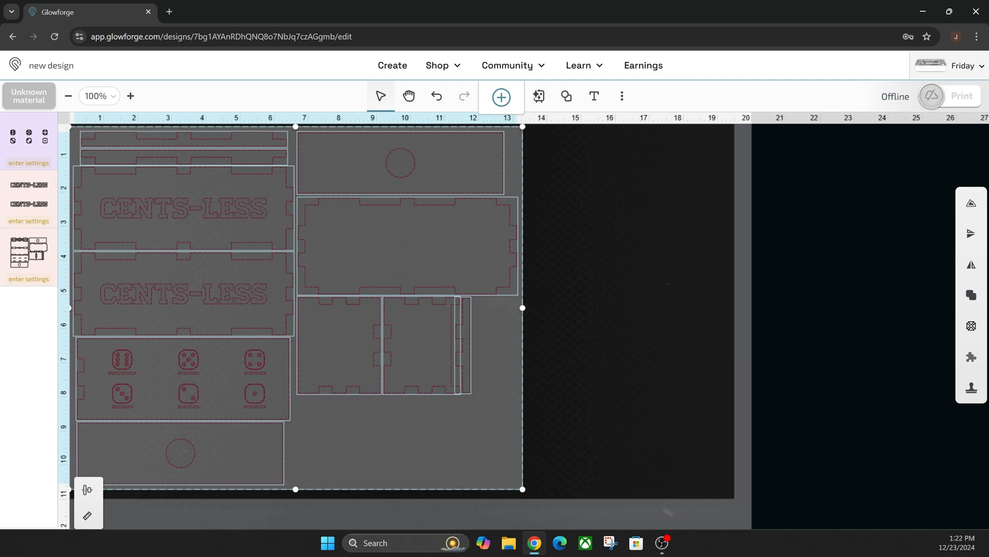
pyautogui.click(971, 326)
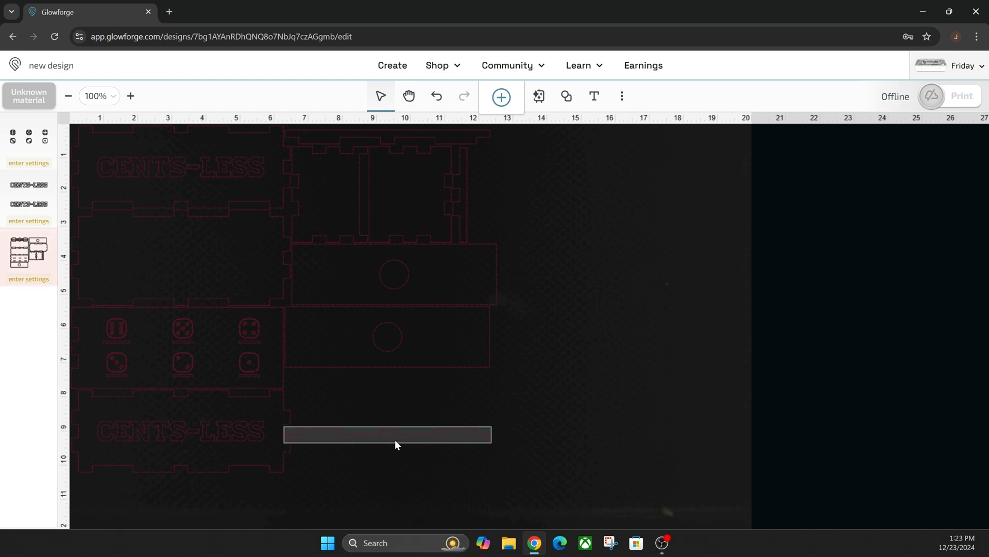
# Move the narrow box strip snugly under the holed panel and clear the selection.
pyautogui.moveTo(386, 433); pyautogui.dragTo(393, 375)
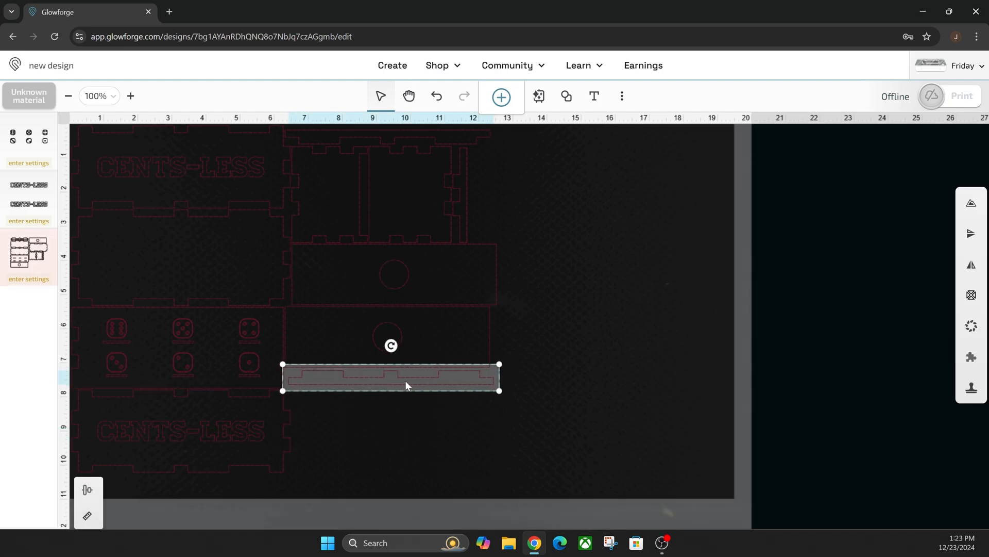
pyautogui.moveTo(404, 377); pyautogui.dragTo(401, 377)
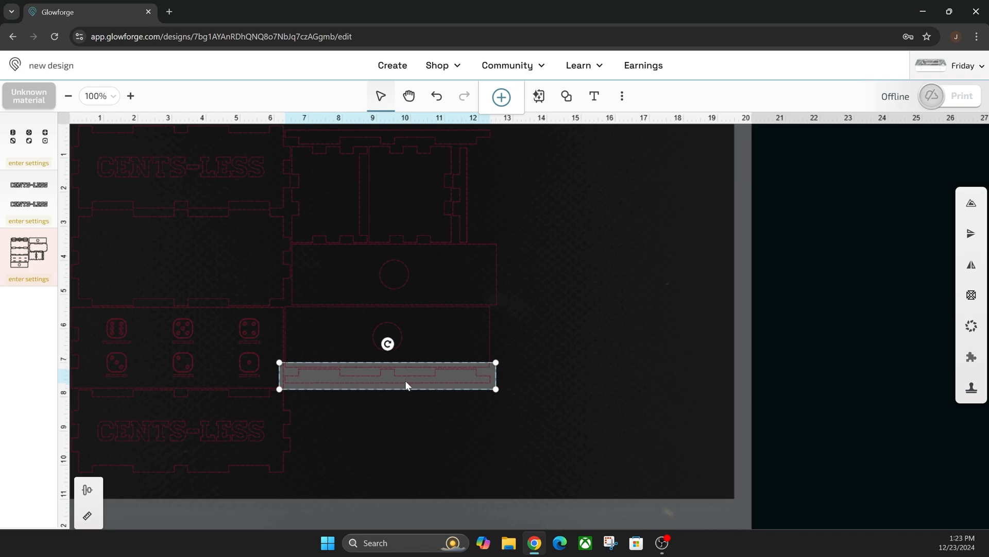
pyautogui.click(651, 238)
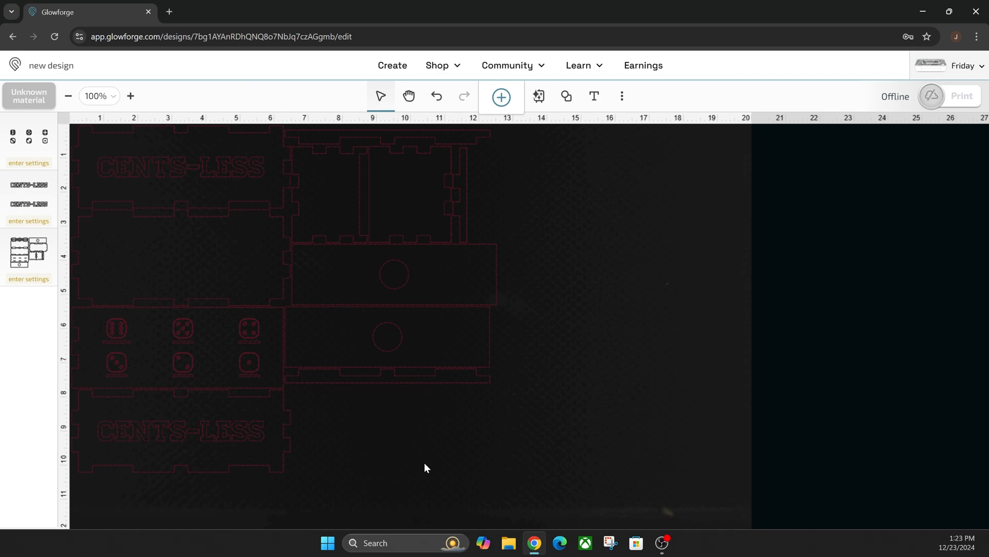
pyautogui.moveTo(555, 398)
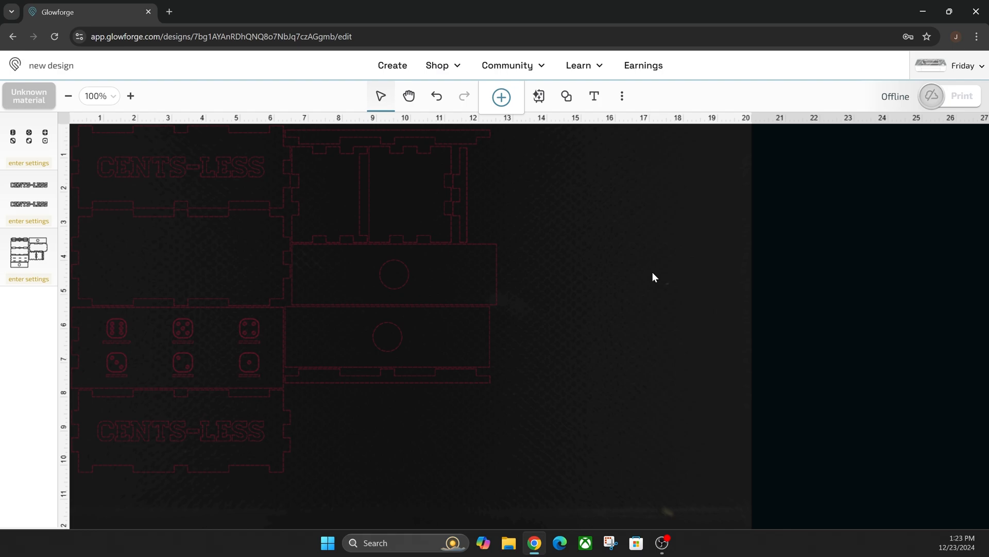
pyautogui.moveTo(590, 322)
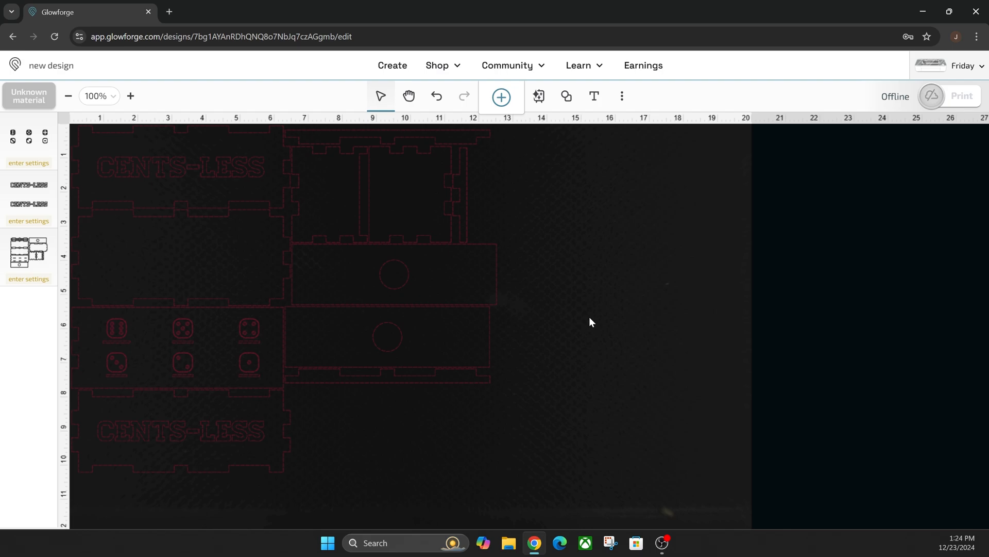
pyautogui.moveTo(735, 381)
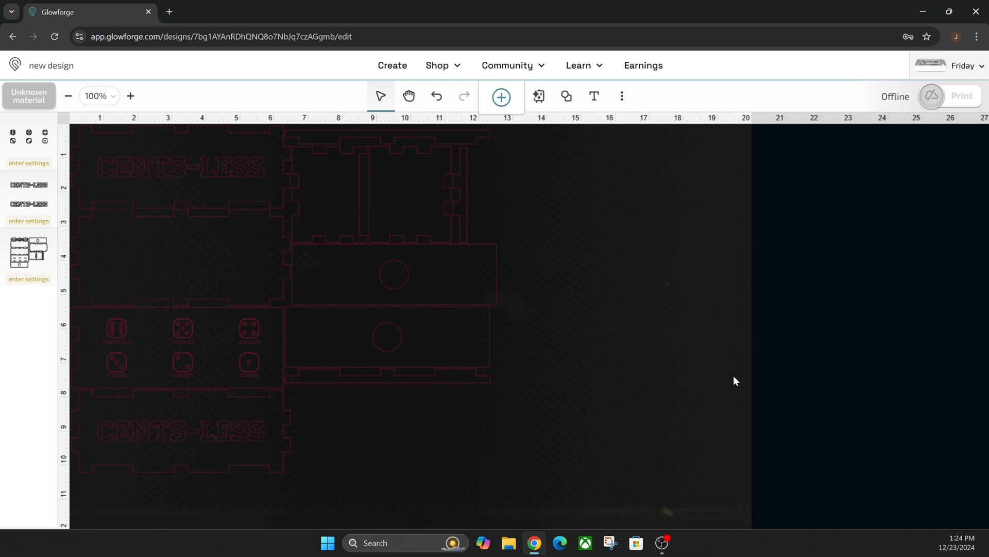